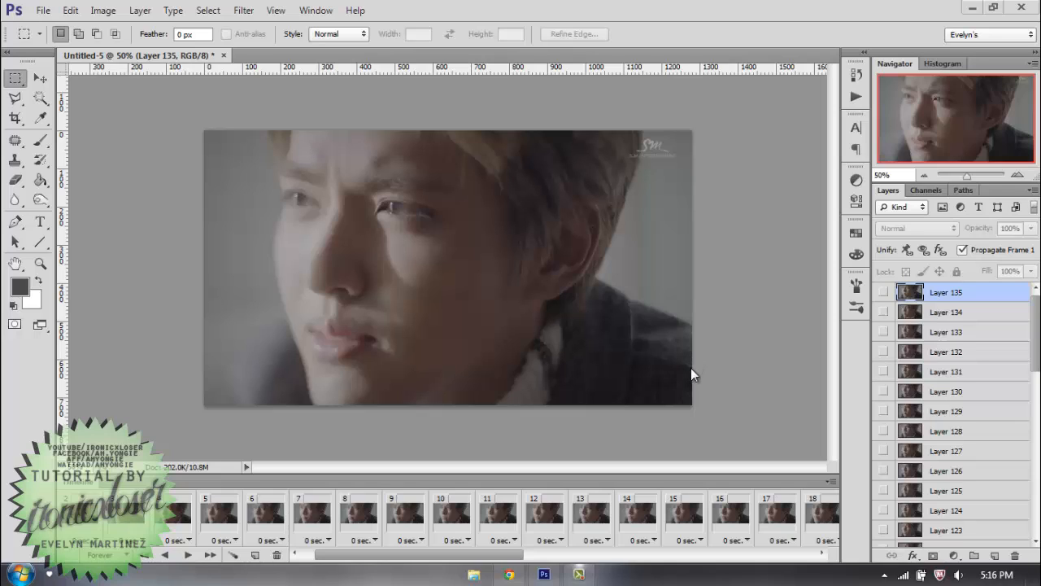
mouse_move(315, 294)
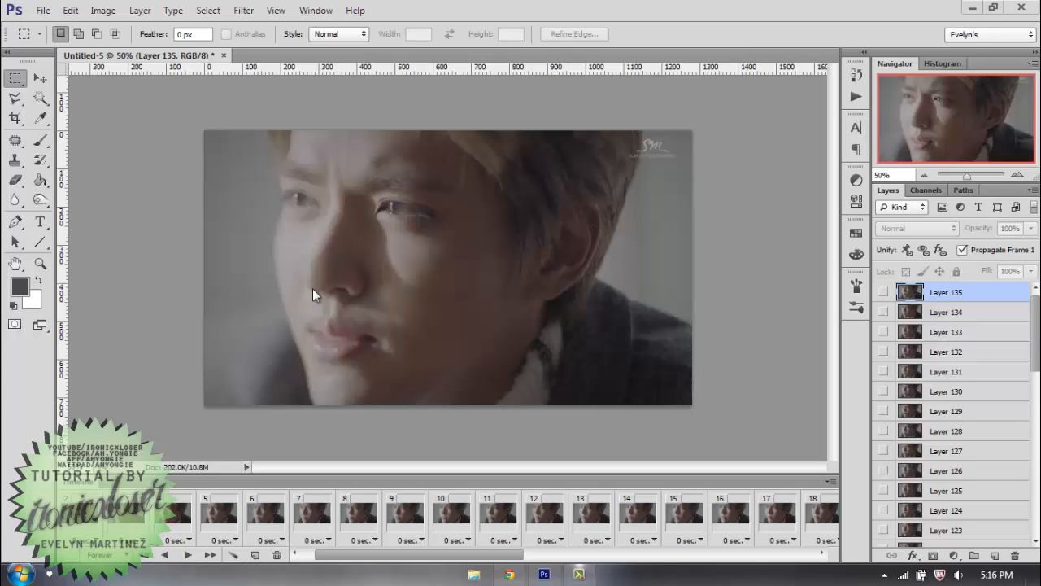
mouse_move(726, 293)
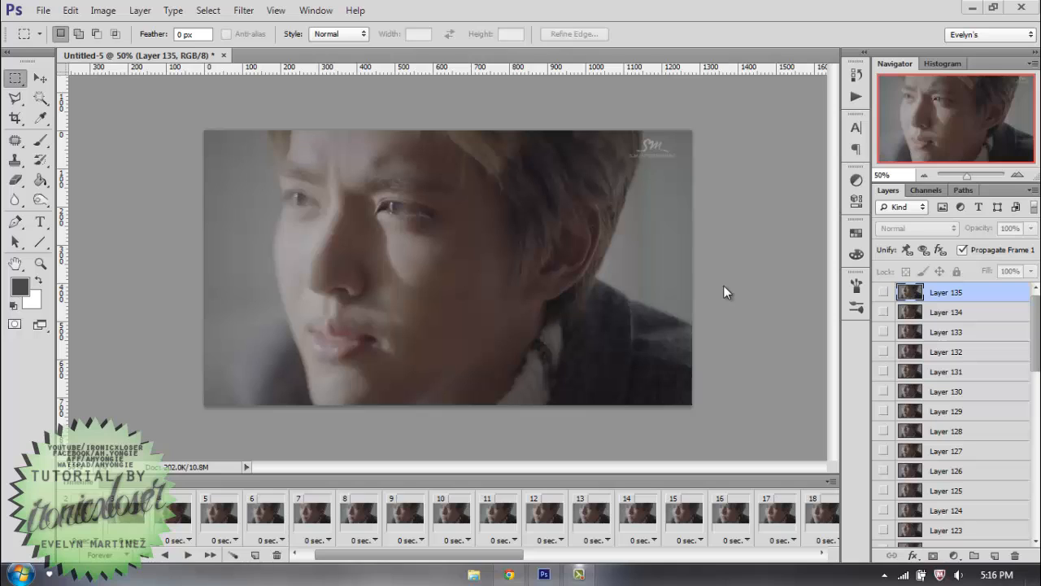
mouse_move(622, 557)
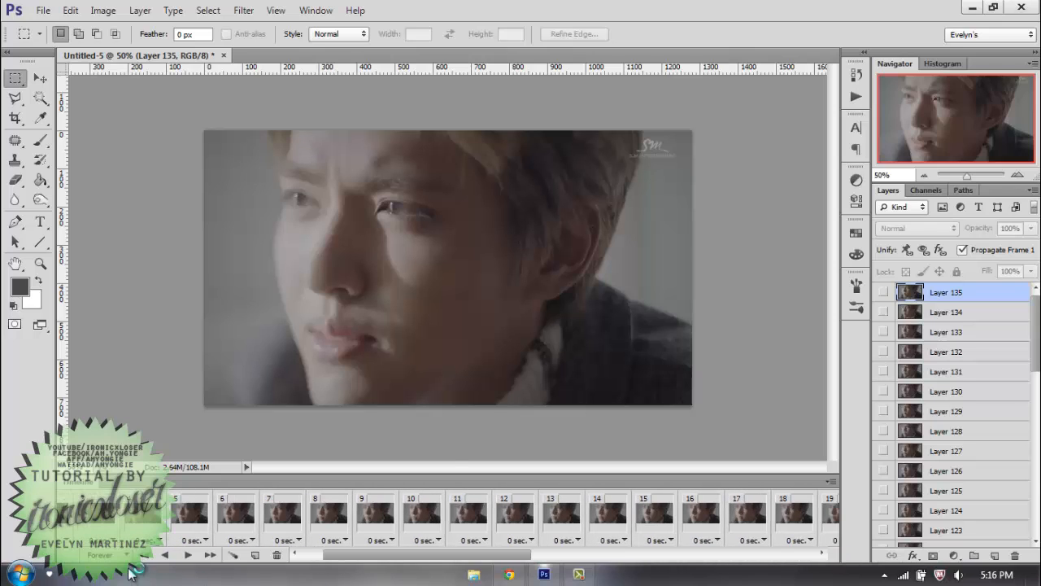
mouse_move(453, 457)
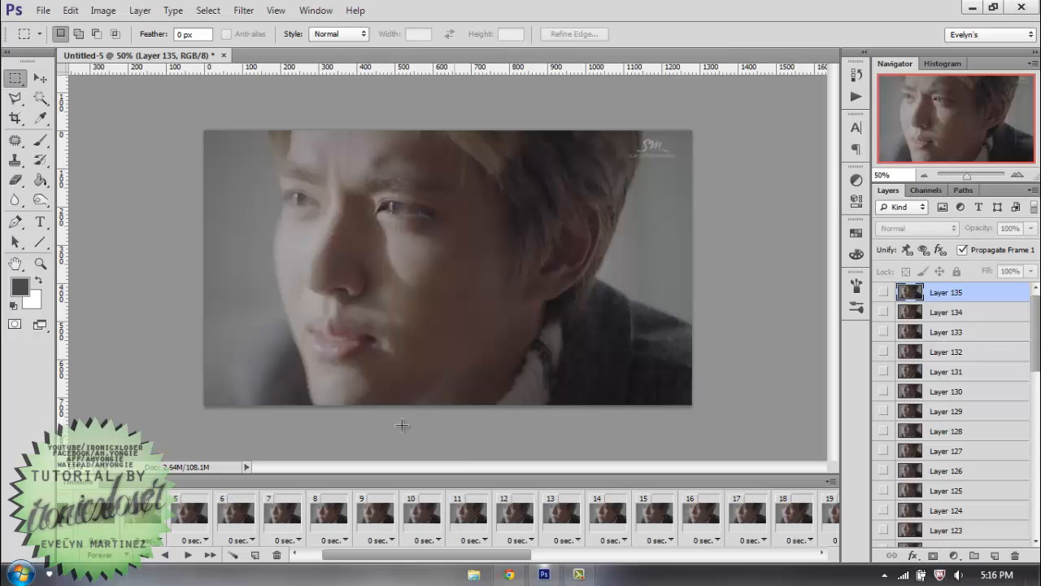
- Check Image Size, then start a Crop Tool box over the frame with a custom 500 px width
left_click(118, 10)
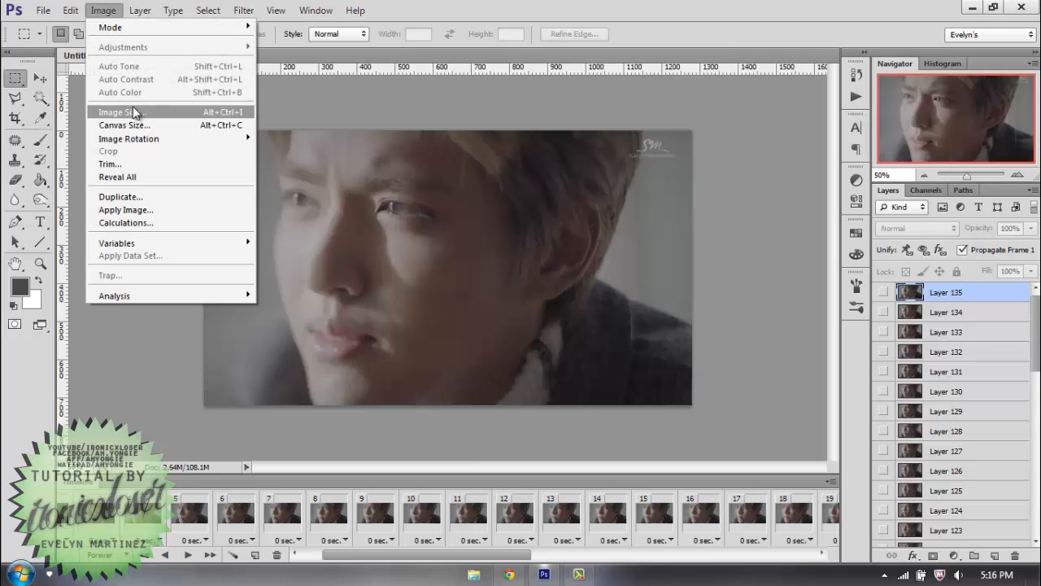
left_click(122, 111)
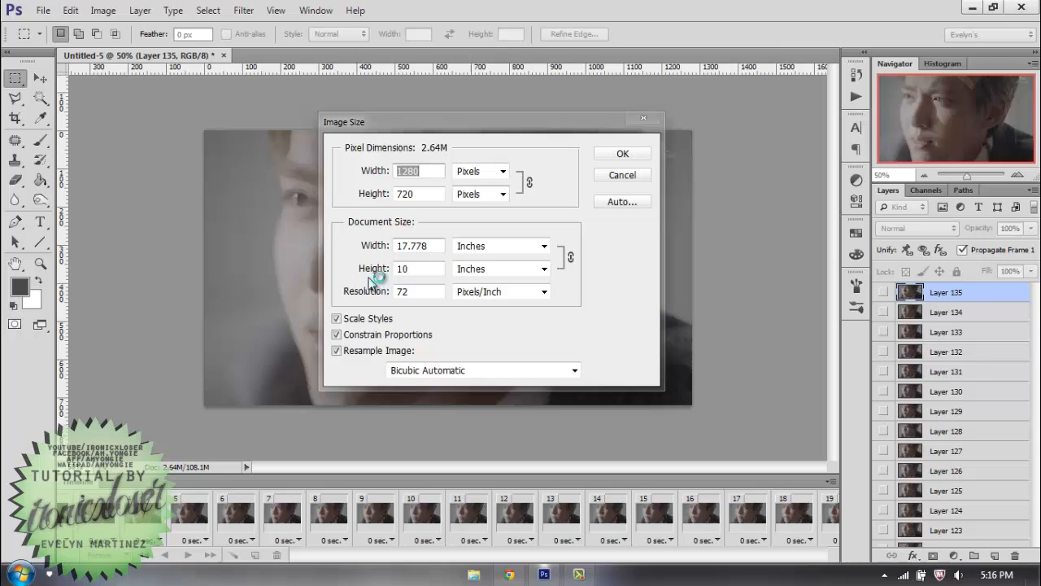
mouse_move(544, 241)
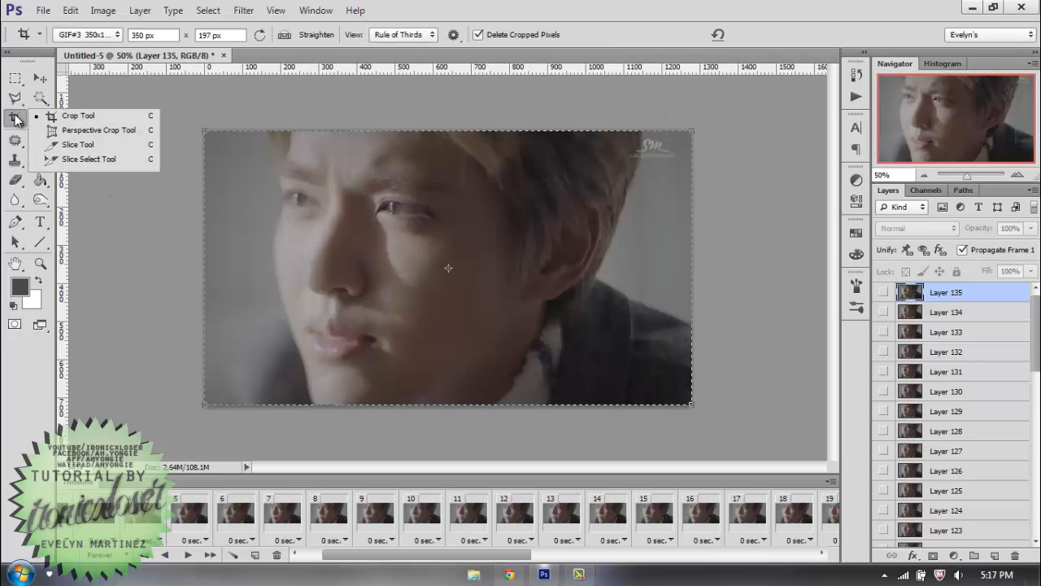
mouse_move(78, 116)
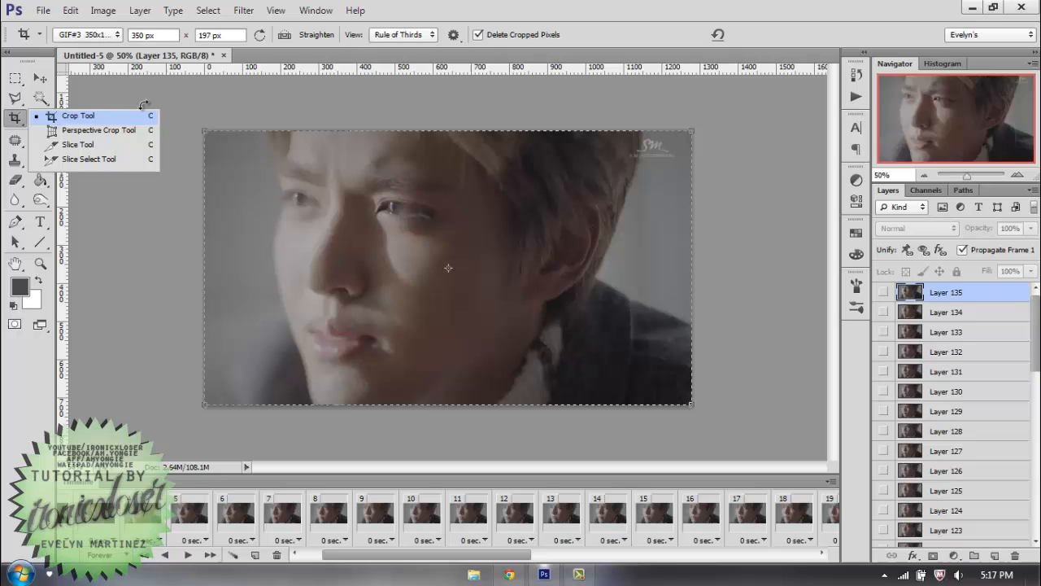
left_click(75, 114)
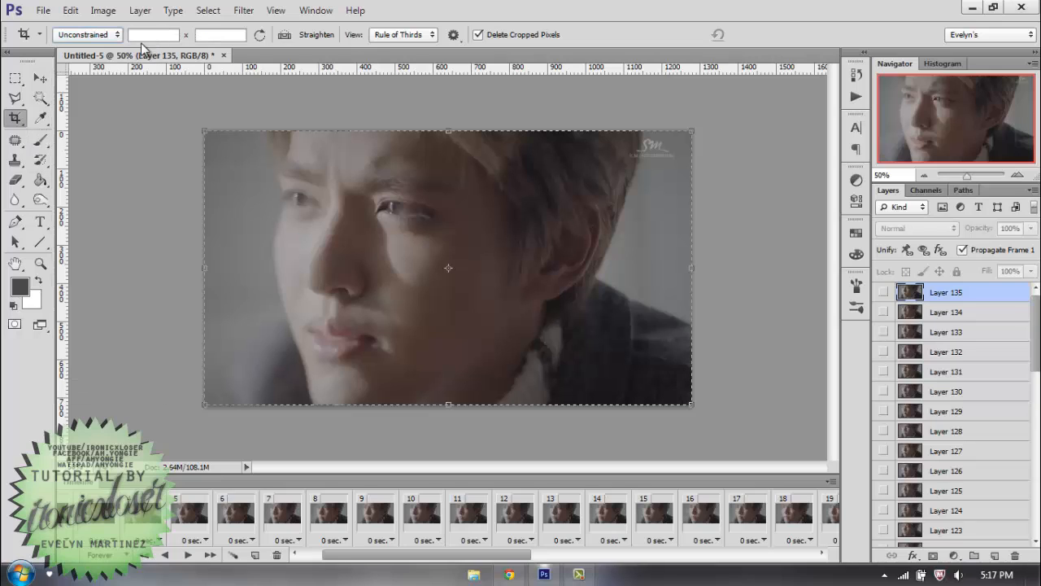
left_click(153, 36)
type("500")
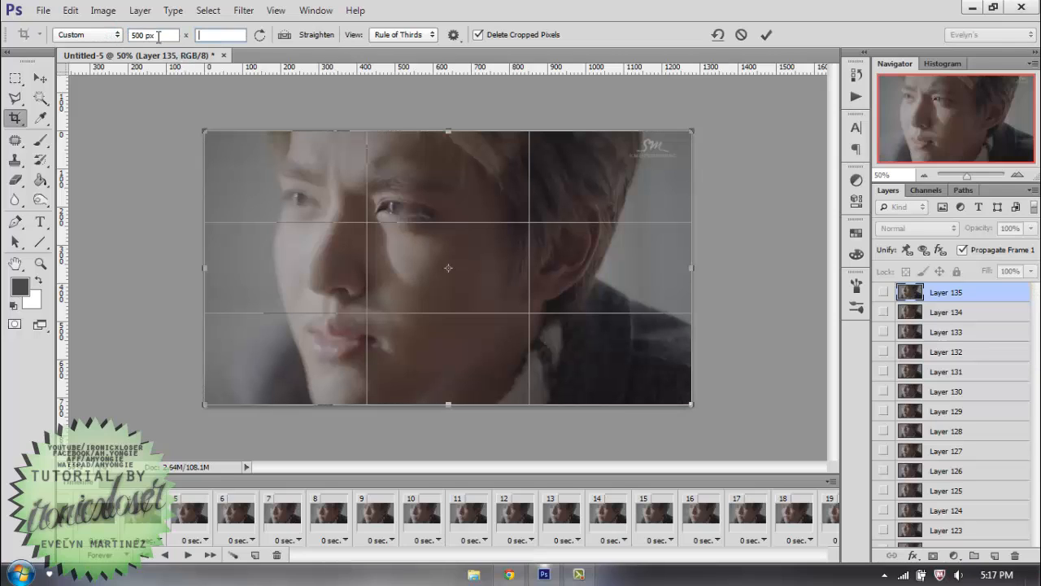
- Enter 281 px as the crop height and commit, resampling the frames to 500×281
type("281px")
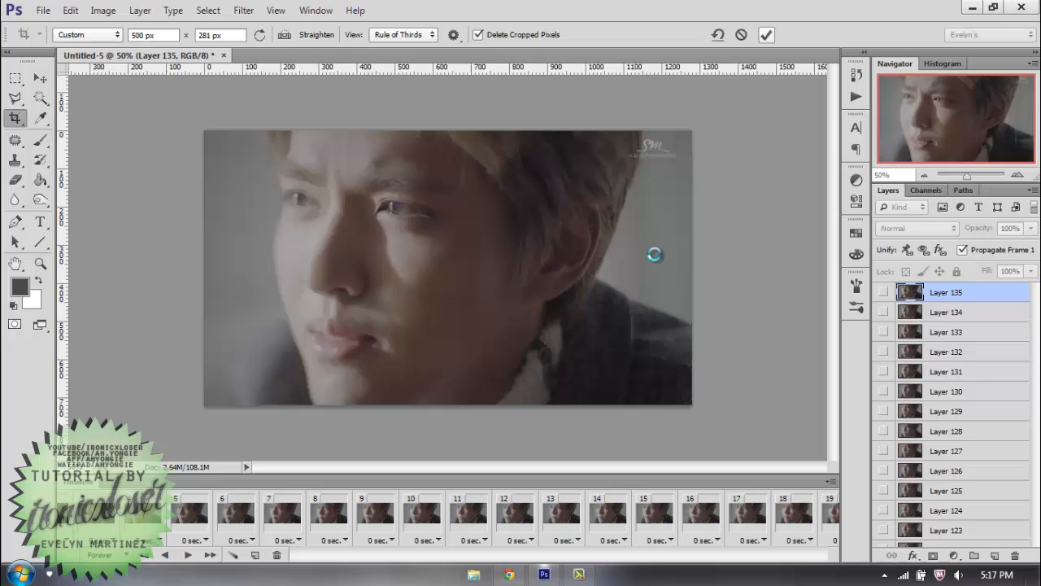
left_click(766, 35)
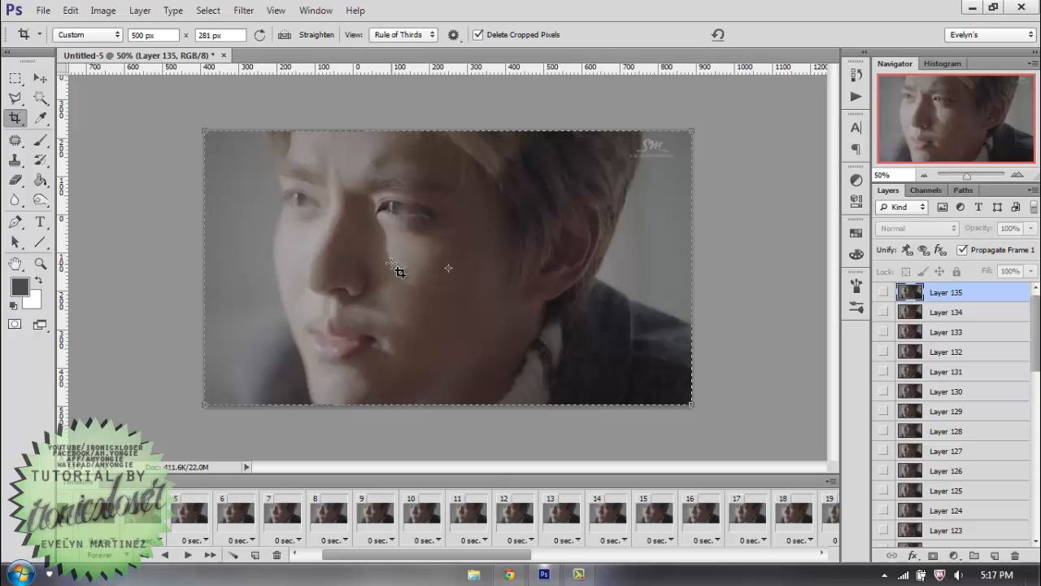
- Choose the Gif 246x150 crop preset and drag the crop box over the subject's eyes
left_click(104, 35)
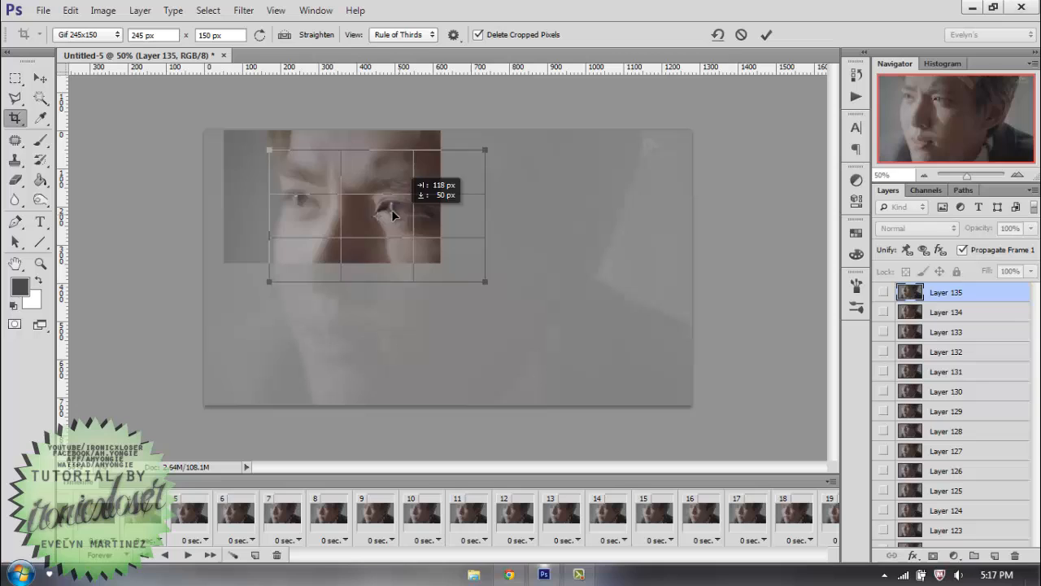
left_click_drag(485, 280, 534, 332)
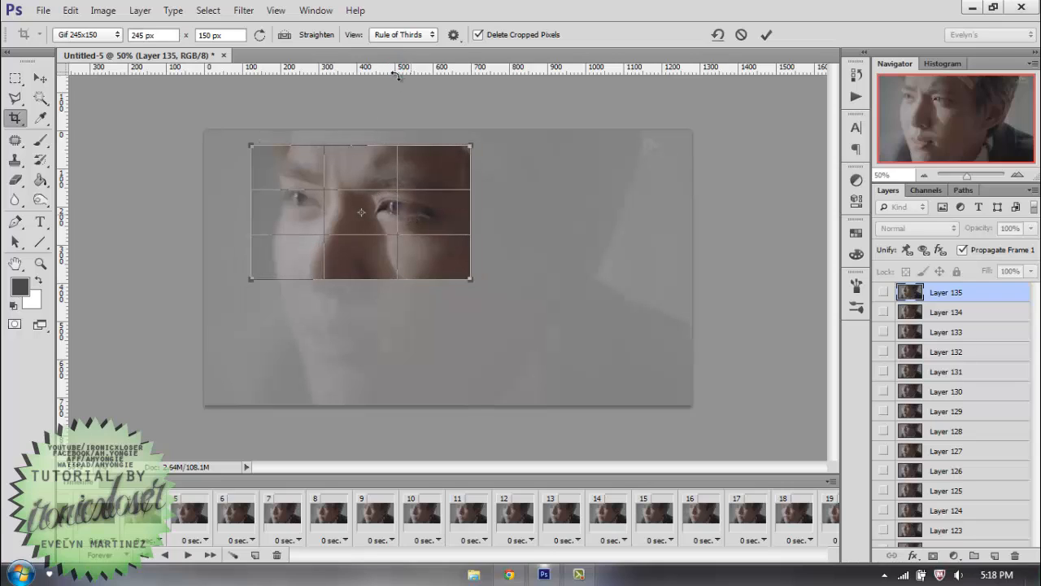
- Review crop settings: overlay set to Always Show Overlay, shield colour to Match Canvas
left_click(430, 34)
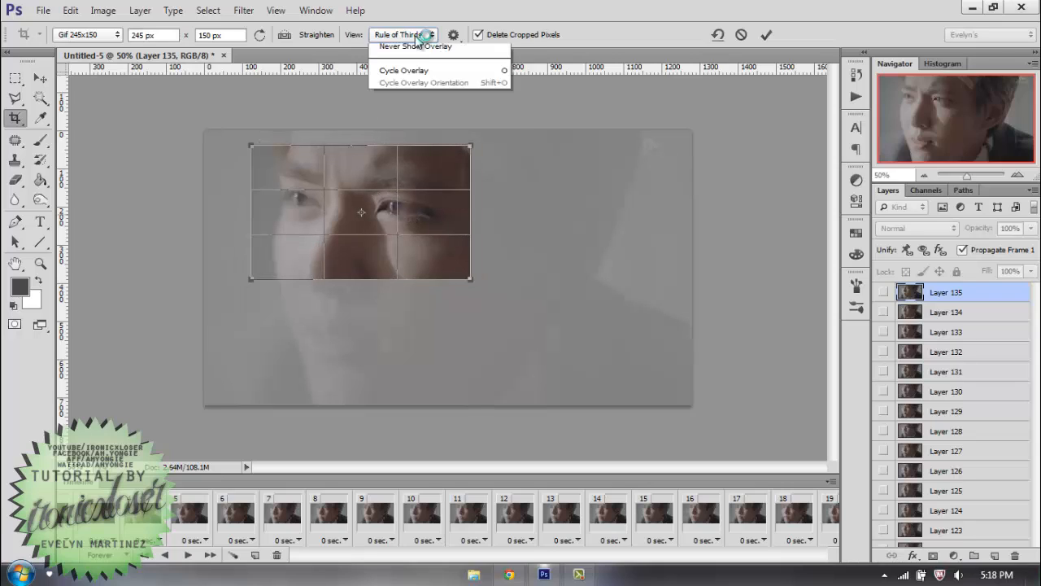
left_click(403, 35)
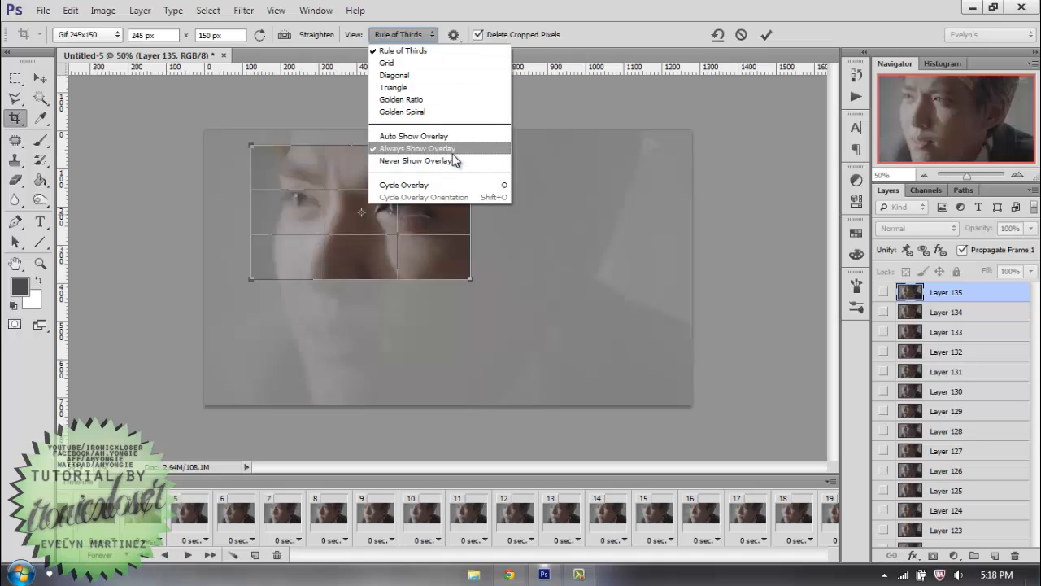
left_click(454, 34)
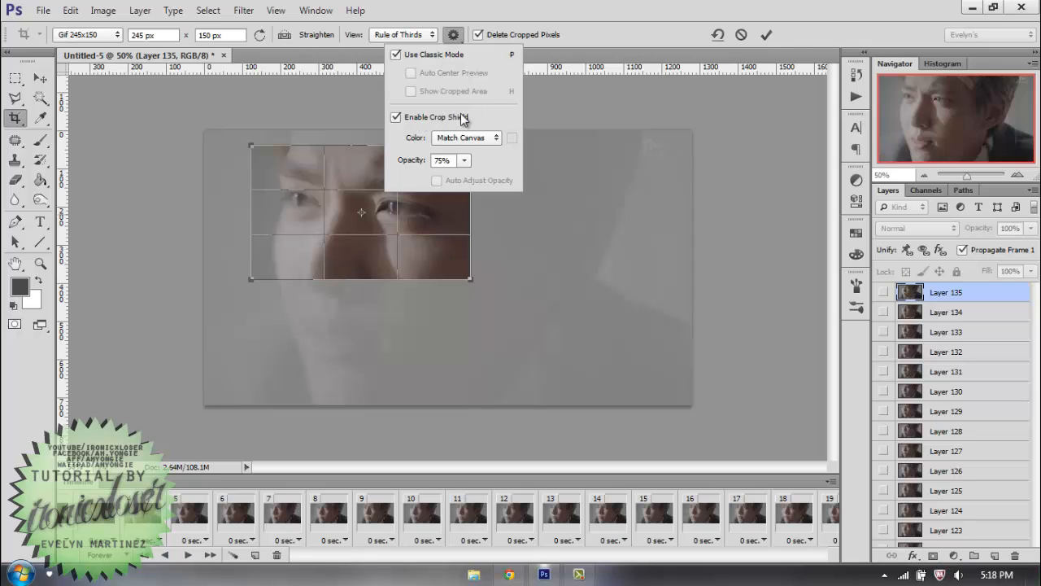
mouse_move(463, 137)
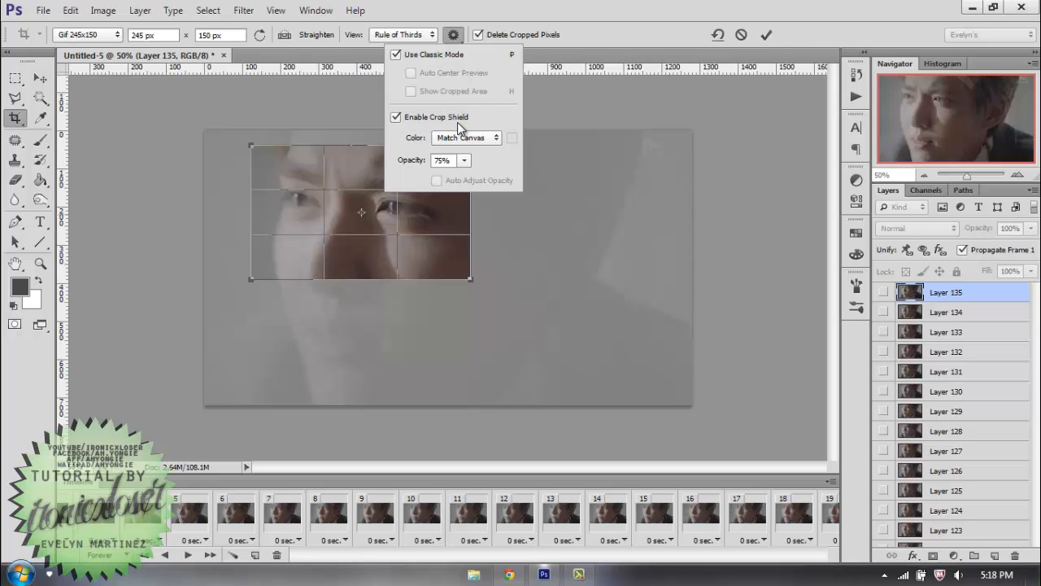
left_click(488, 137)
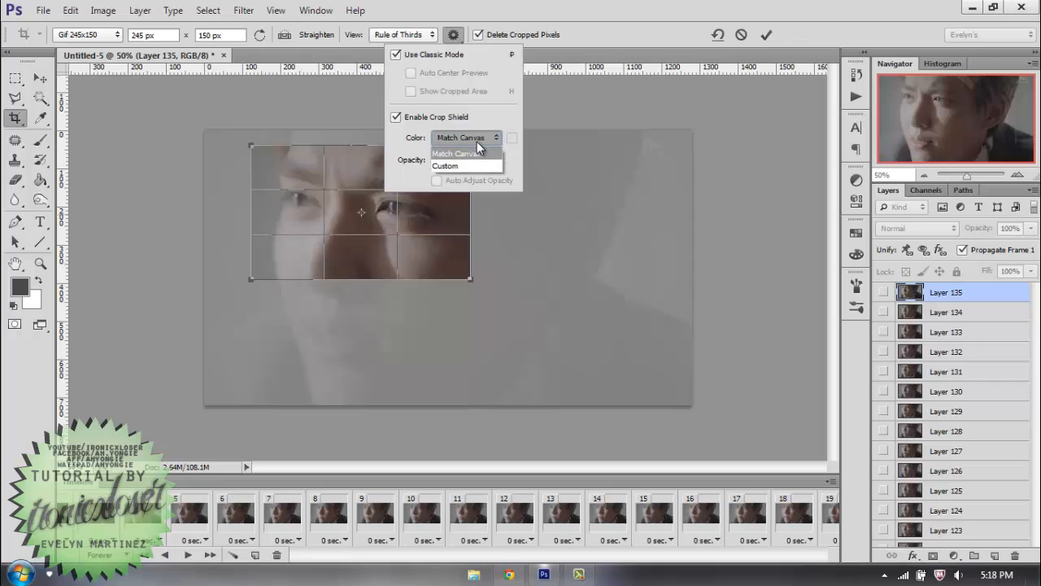
left_click(459, 153)
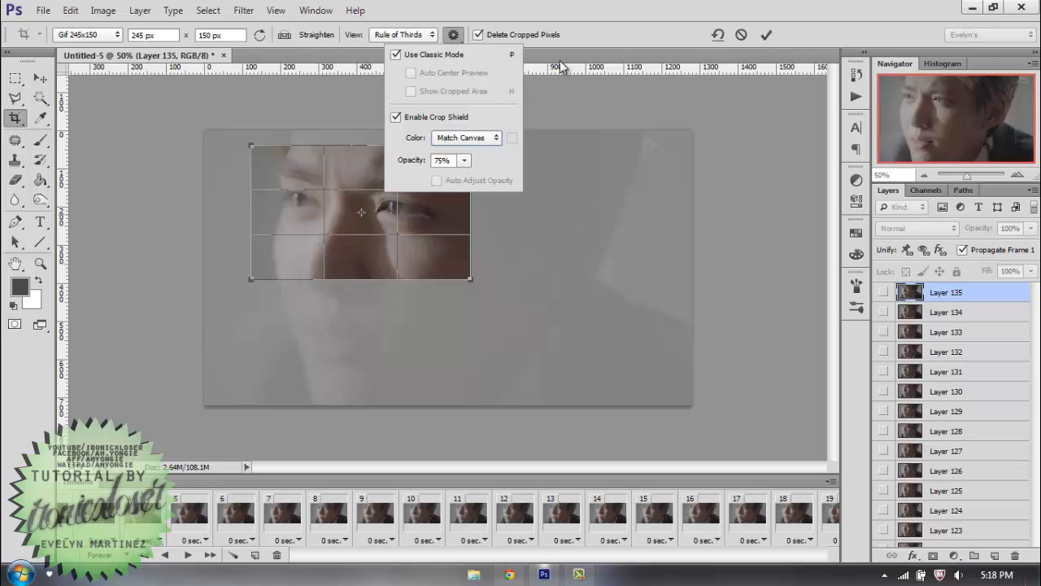
left_click(539, 24)
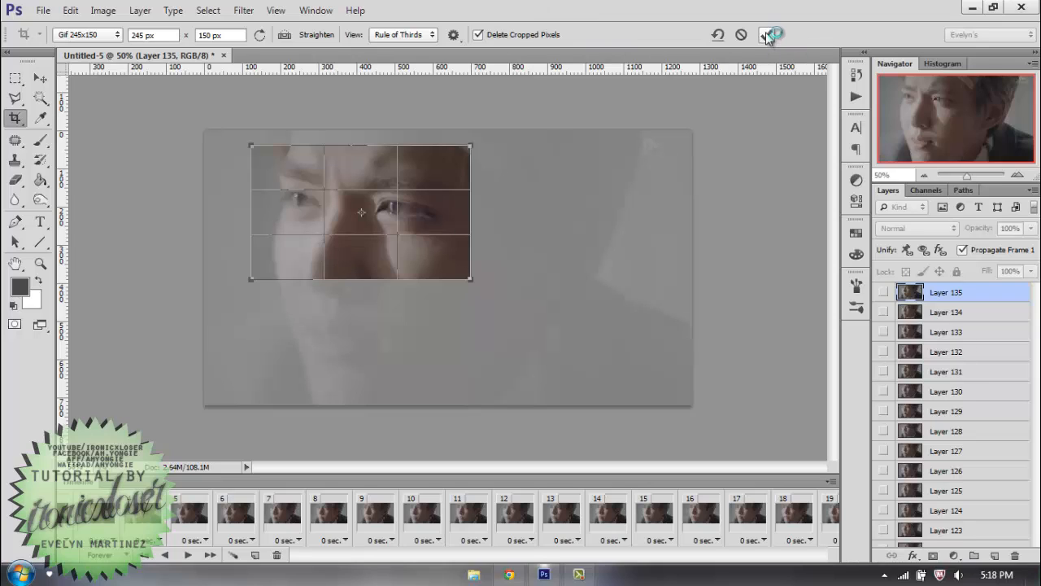
- Commit the 246×150 crop around the eyes
left_click(768, 34)
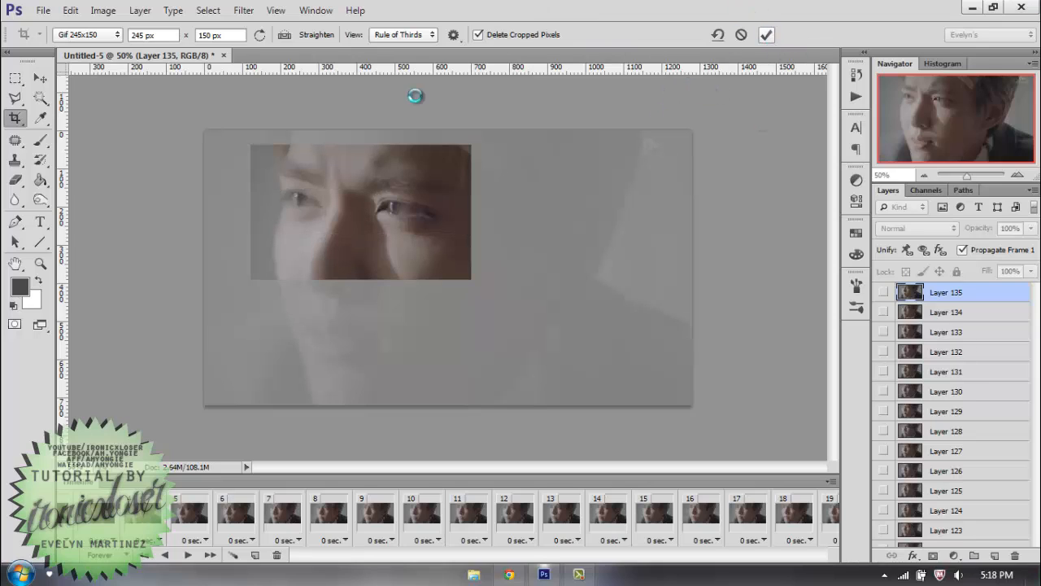